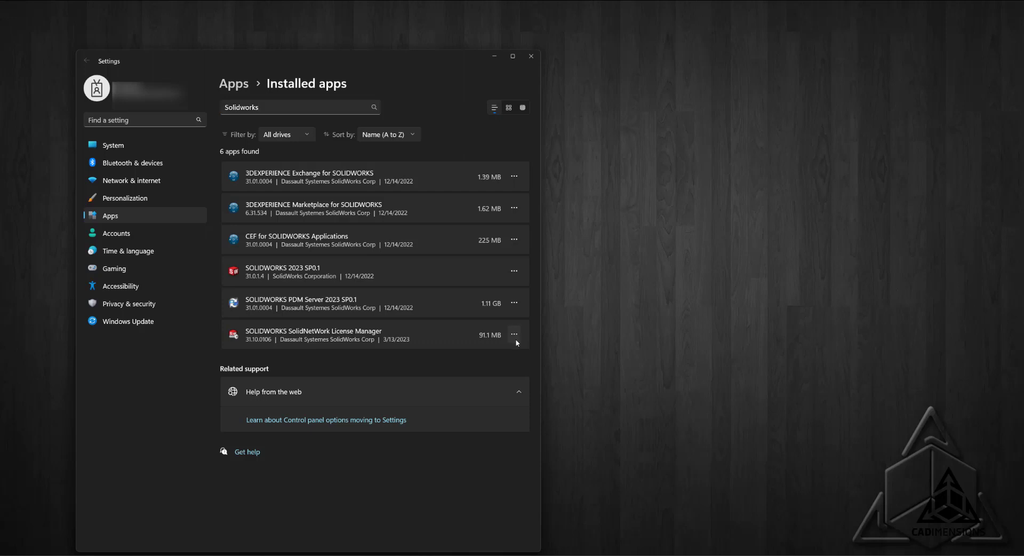
- Open the License Manager app options and cancel its setup wizard
click(514, 334)
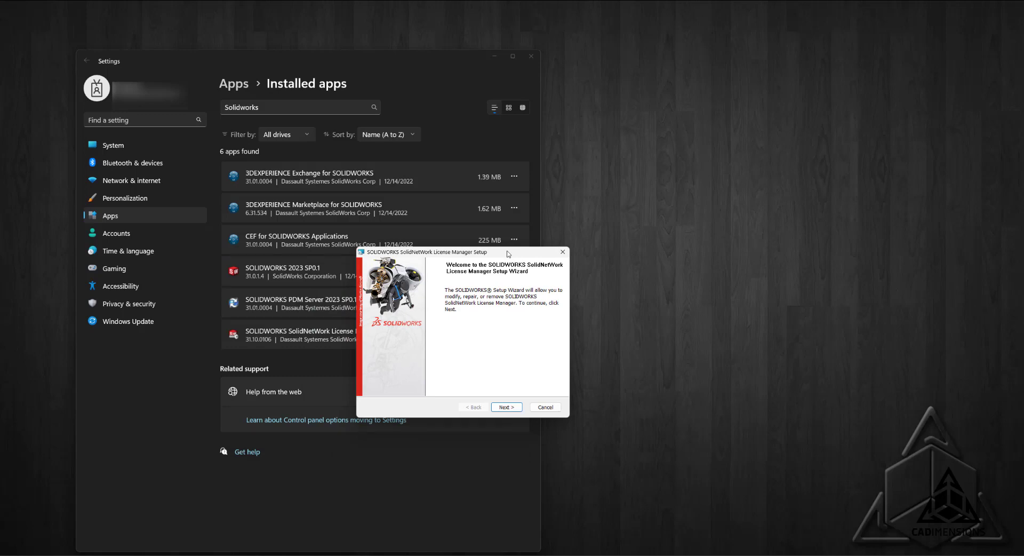
mouse_move(550, 417)
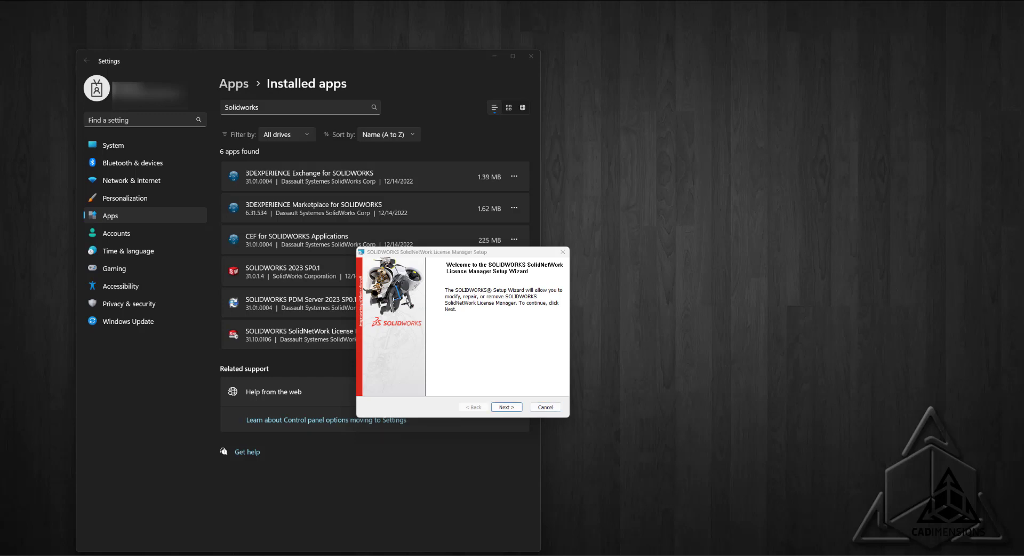
click(545, 406)
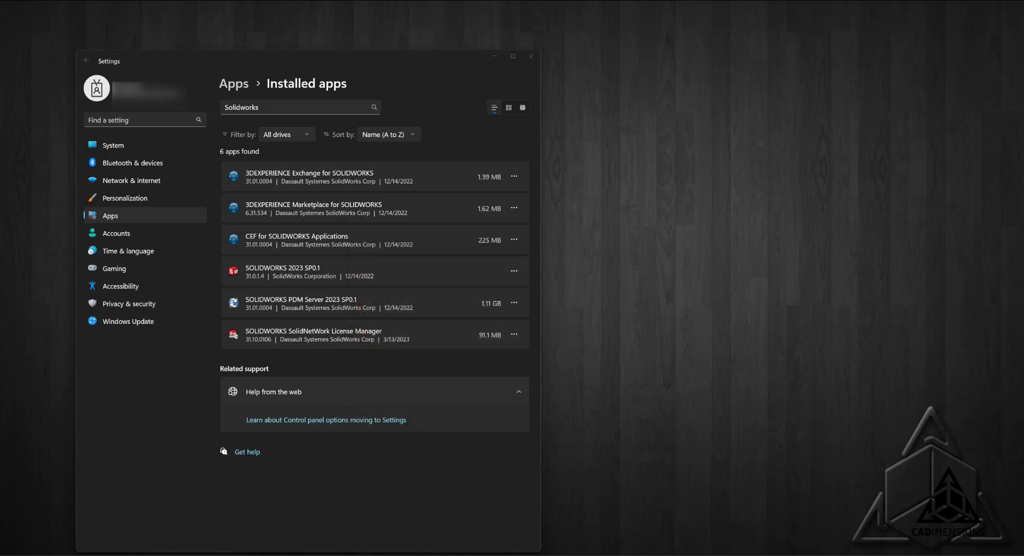
mouse_move(426, 189)
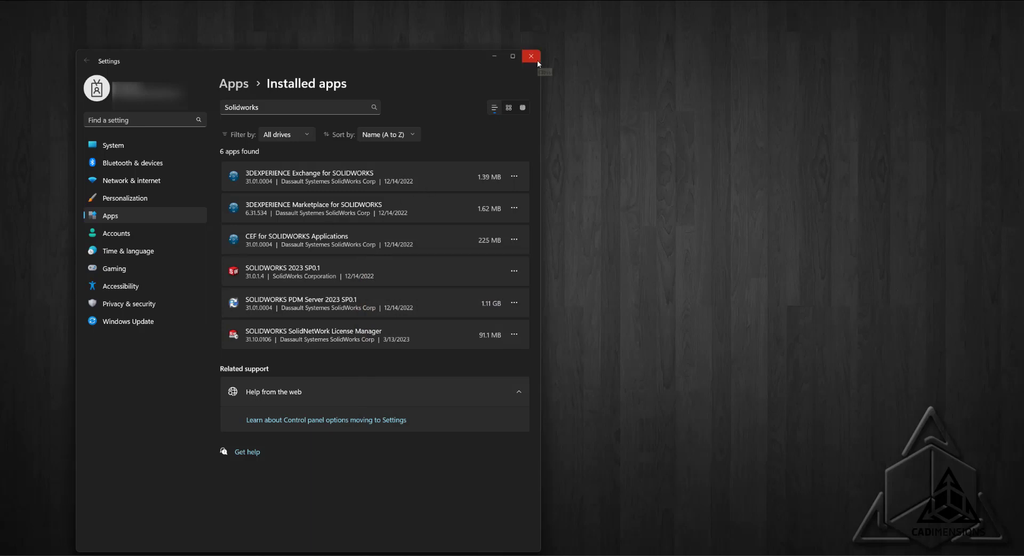
mouse_move(530, 56)
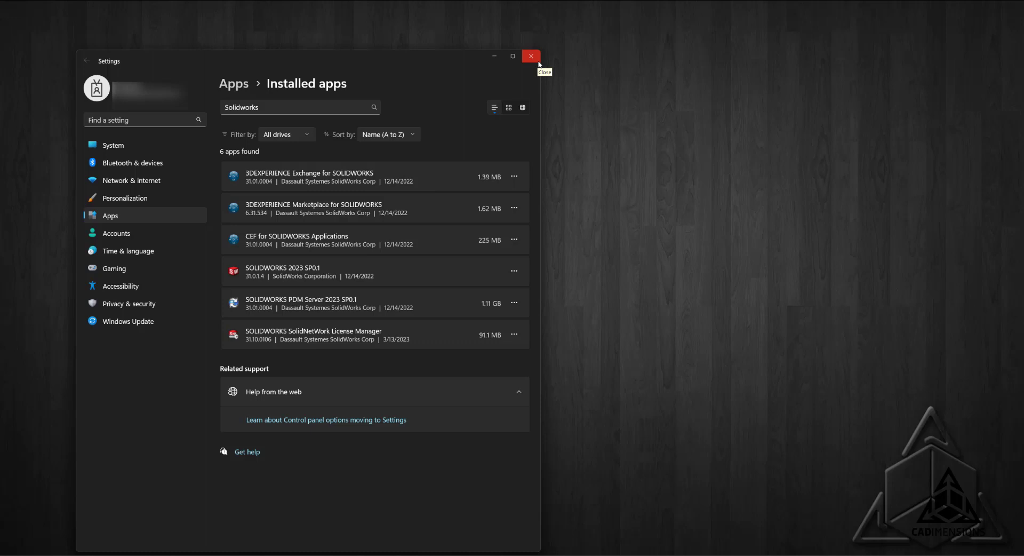
mouse_move(537, 63)
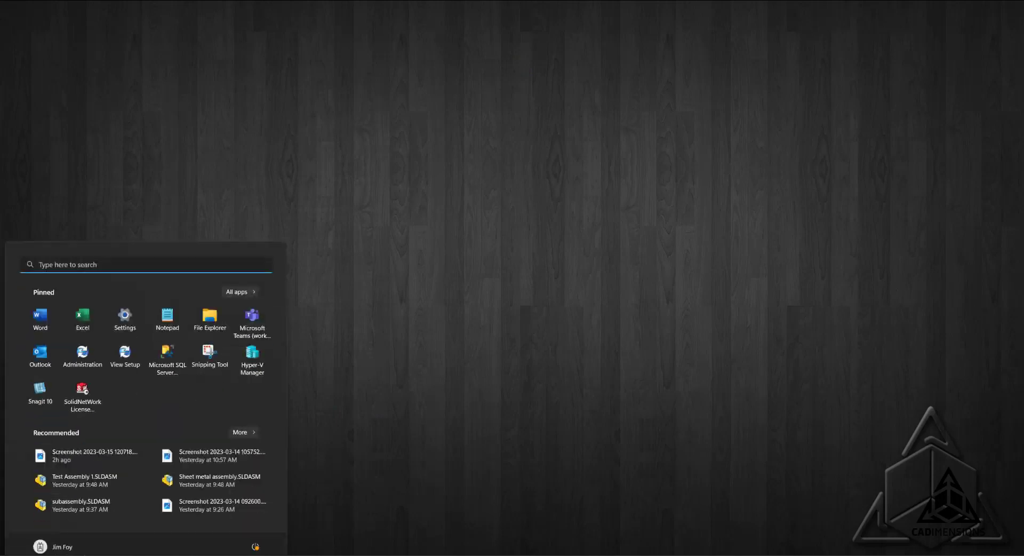
- Launch SolidNetWork License Manager, choose Activate/Reactivate product license(s), and continue to server information
click(81, 385)
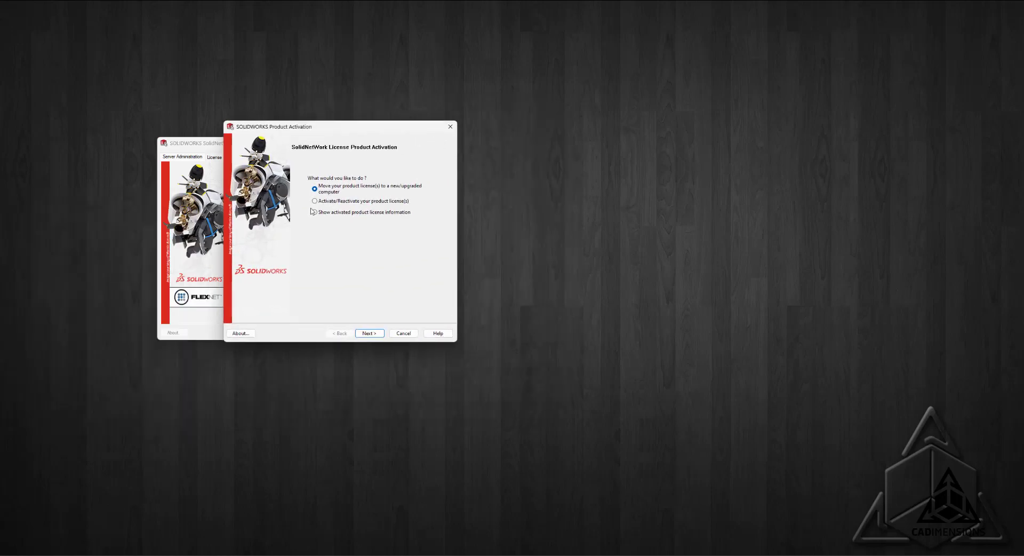
click(315, 201)
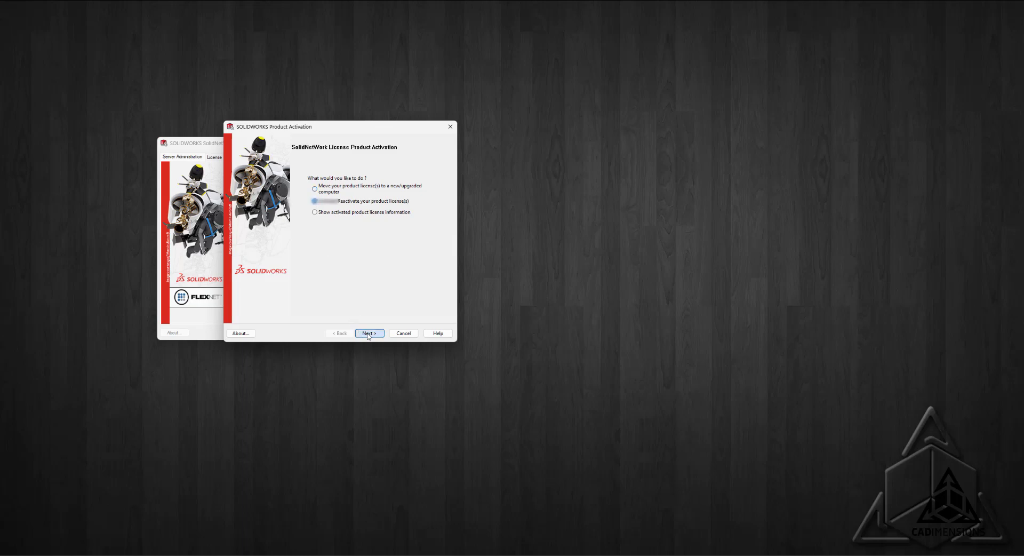
click(368, 333)
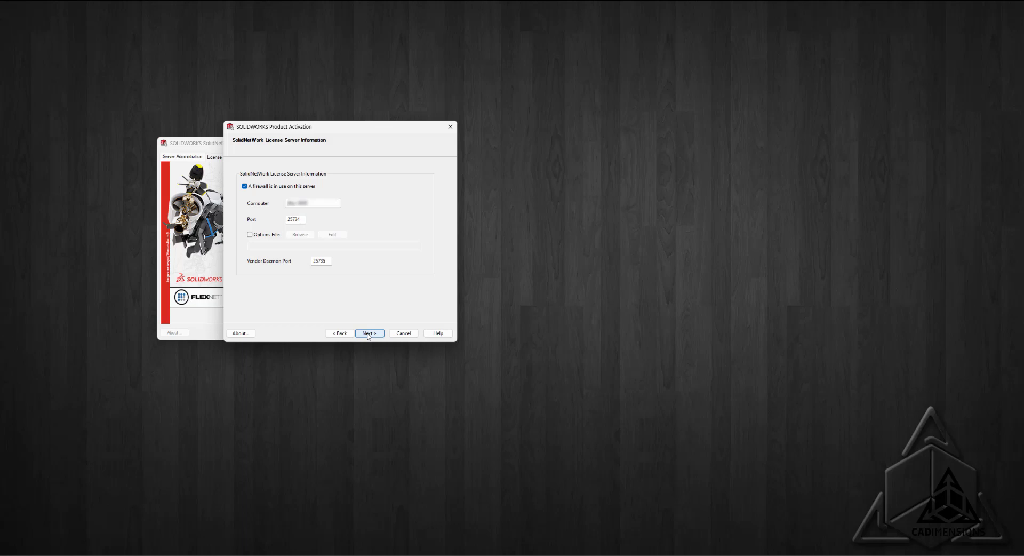
- Accept the SolidNetWork License Server Information settings and continue
click(368, 333)
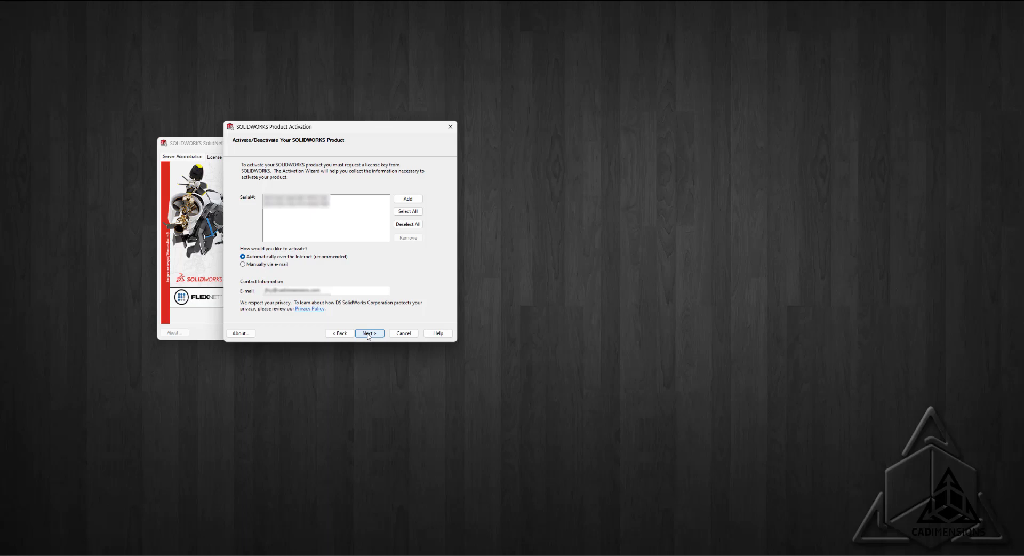
mouse_move(414, 302)
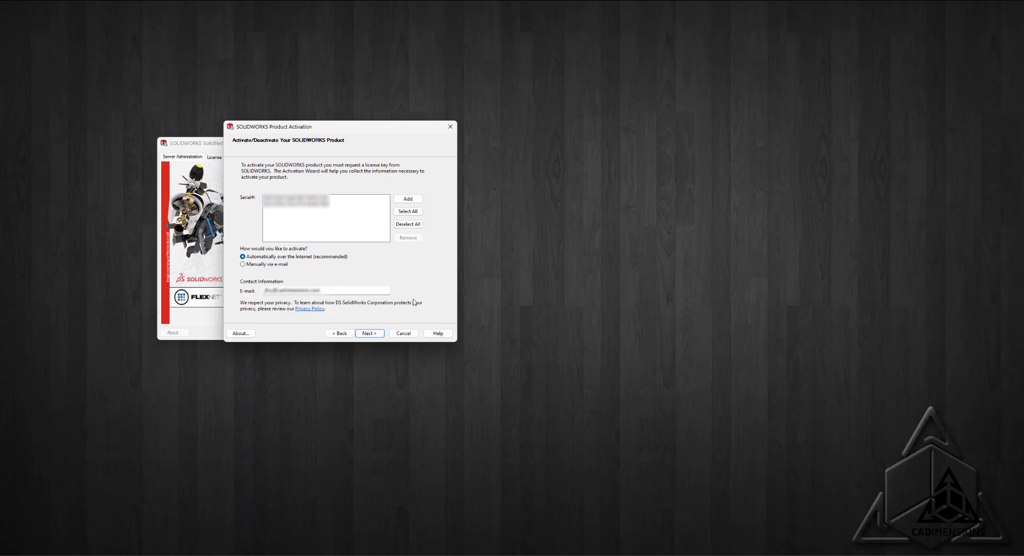
mouse_move(423, 301)
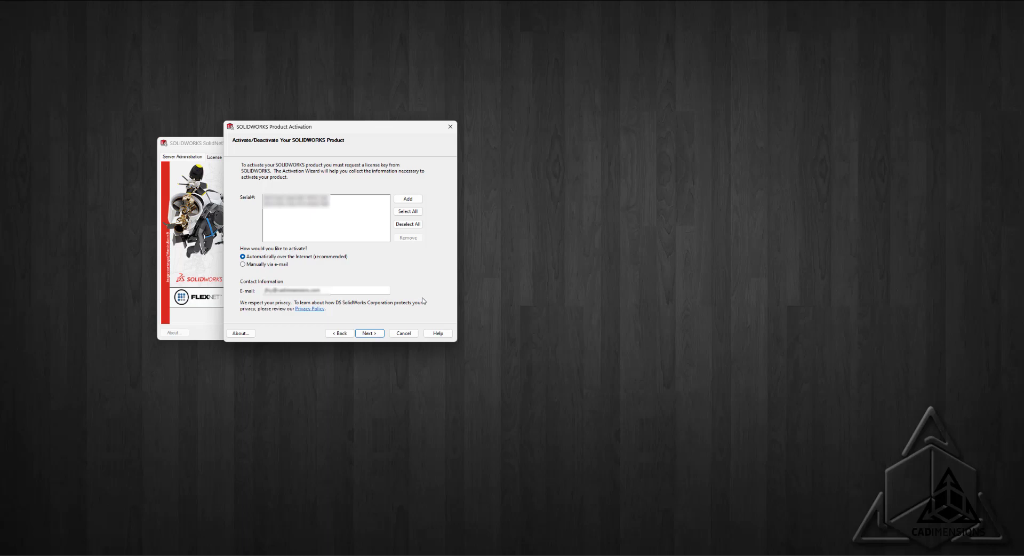
mouse_move(408, 210)
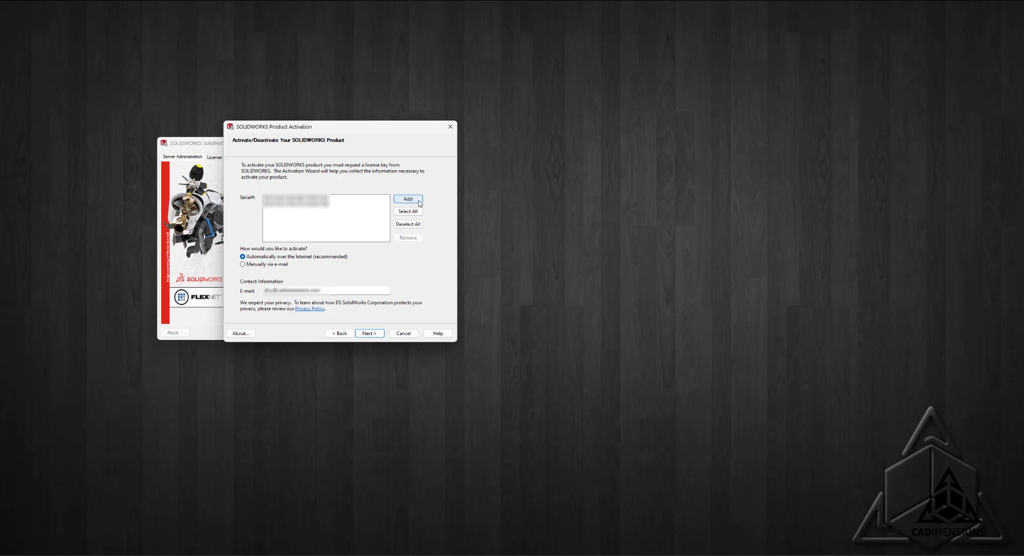
- Enter the new serial number through the Add Serial Numbers dialog and confirm
click(408, 198)
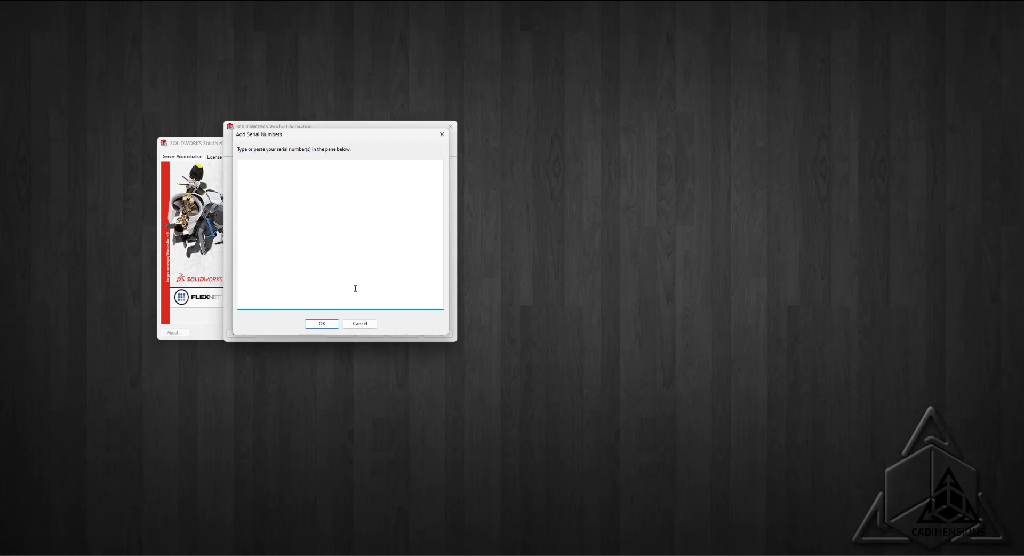
click(321, 323)
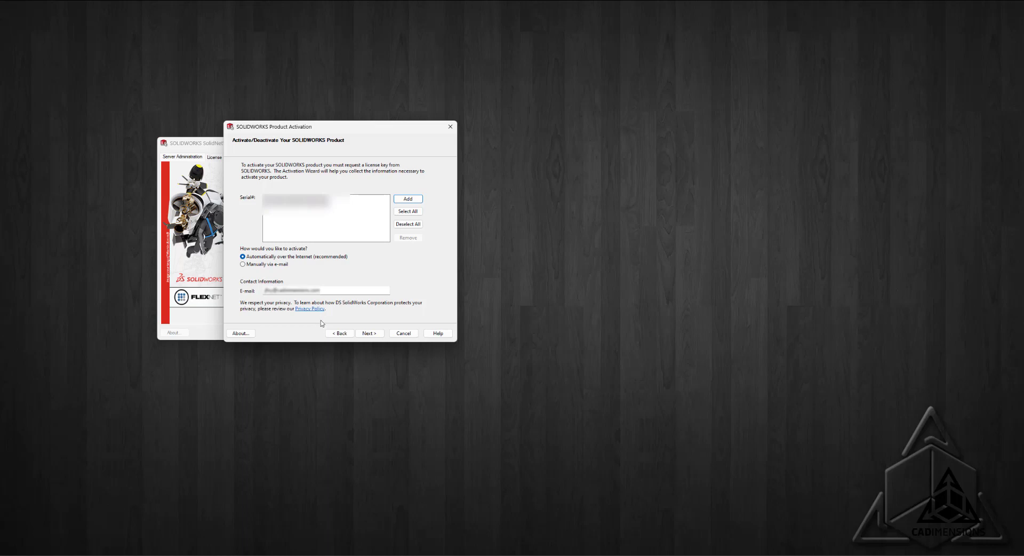
mouse_move(294, 265)
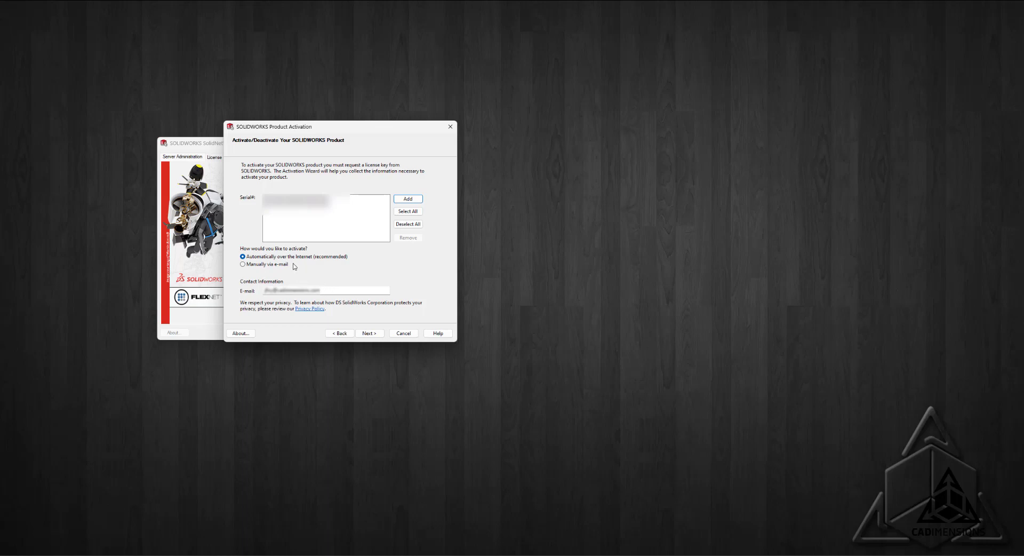
mouse_move(341, 271)
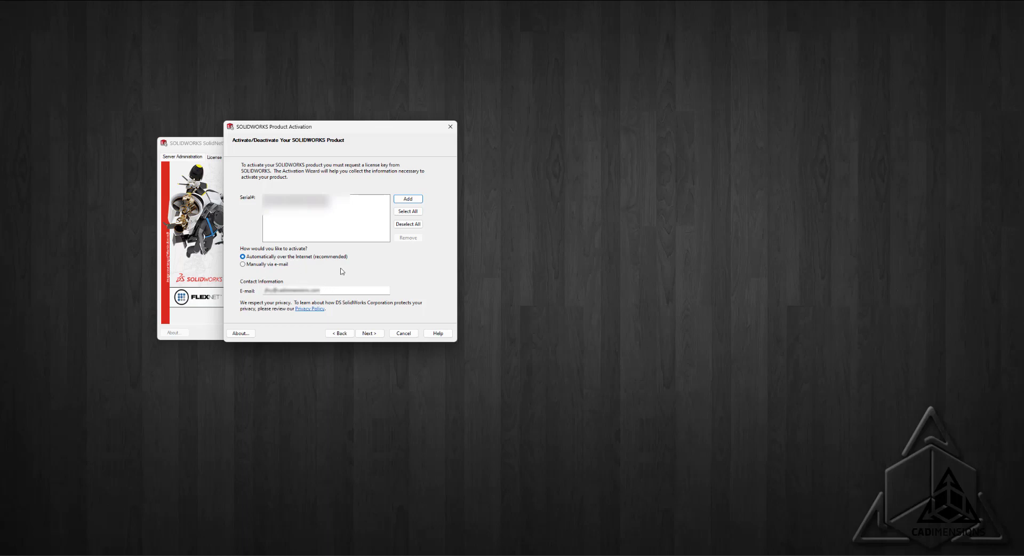
mouse_move(407, 198)
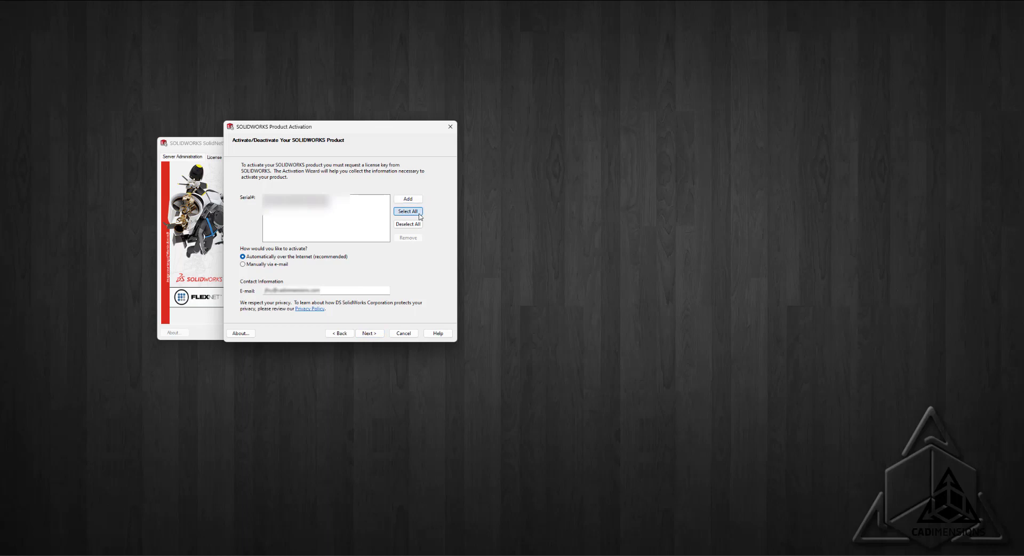
- Select All serial numbers in the Serial# list for activation
click(407, 211)
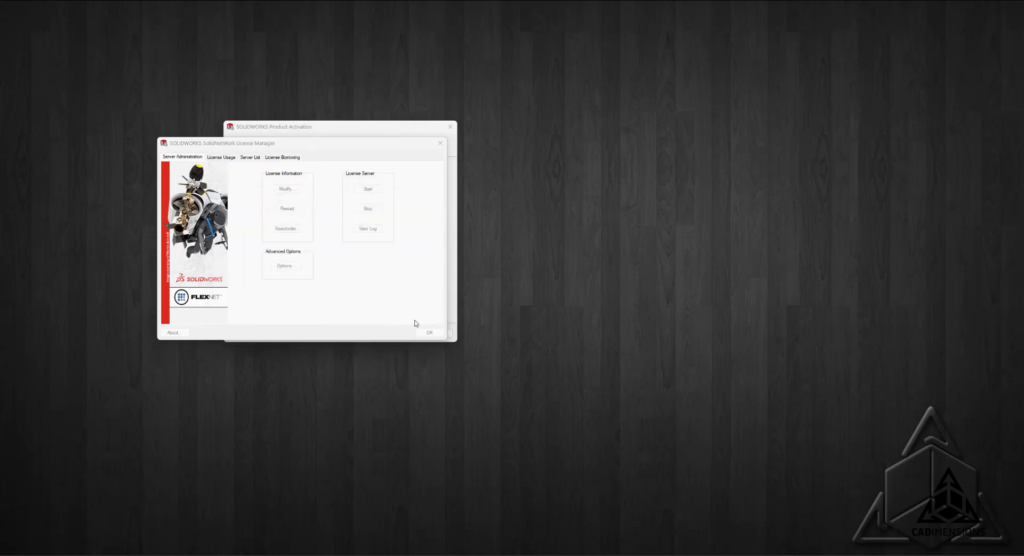
mouse_move(78, 245)
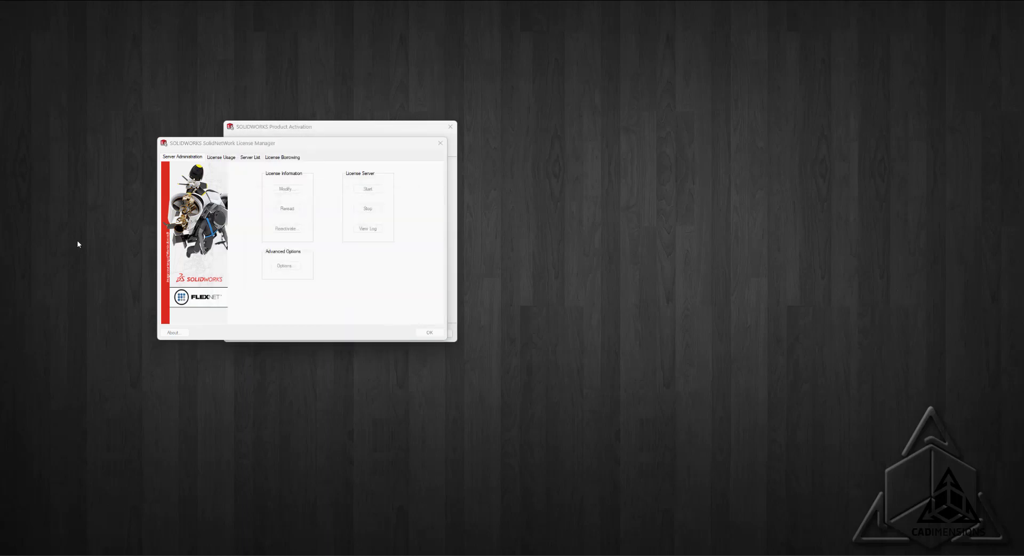